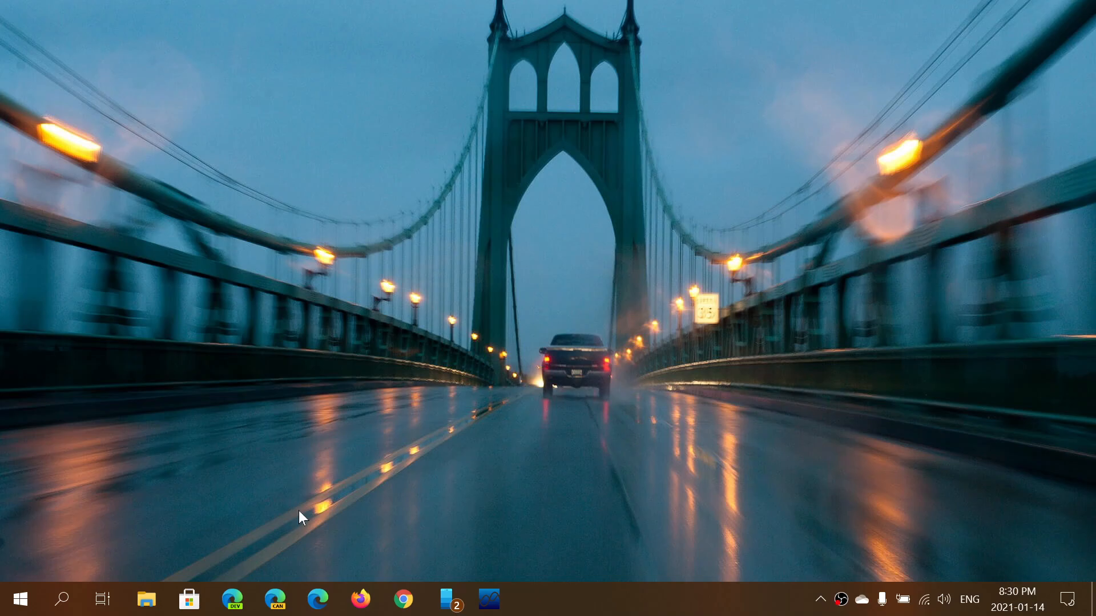
pyautogui.moveTo(845, 406)
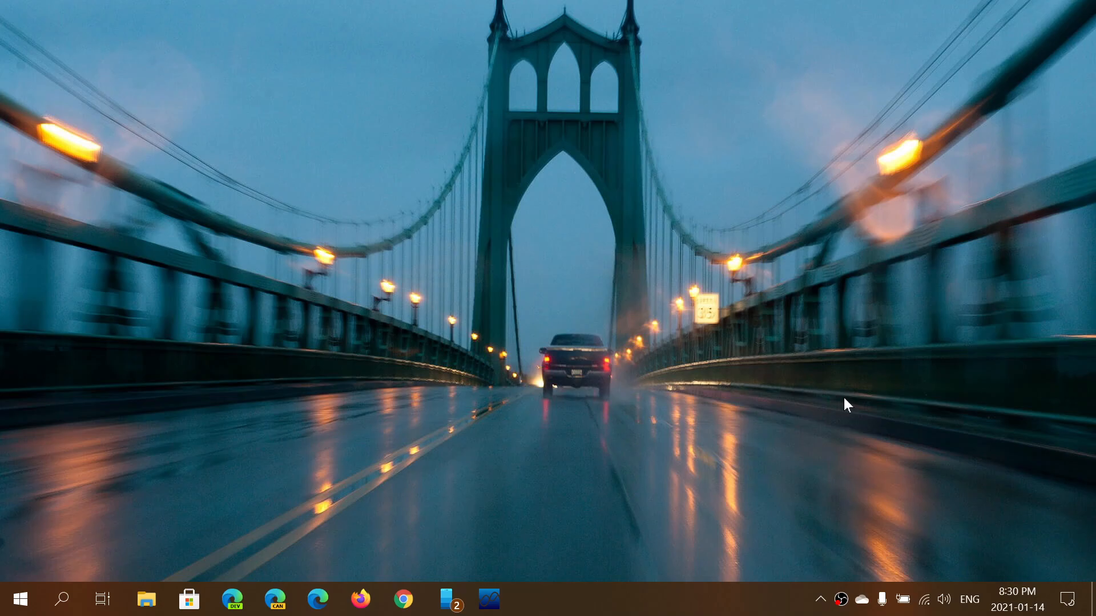
pyautogui.moveTo(1038, 485)
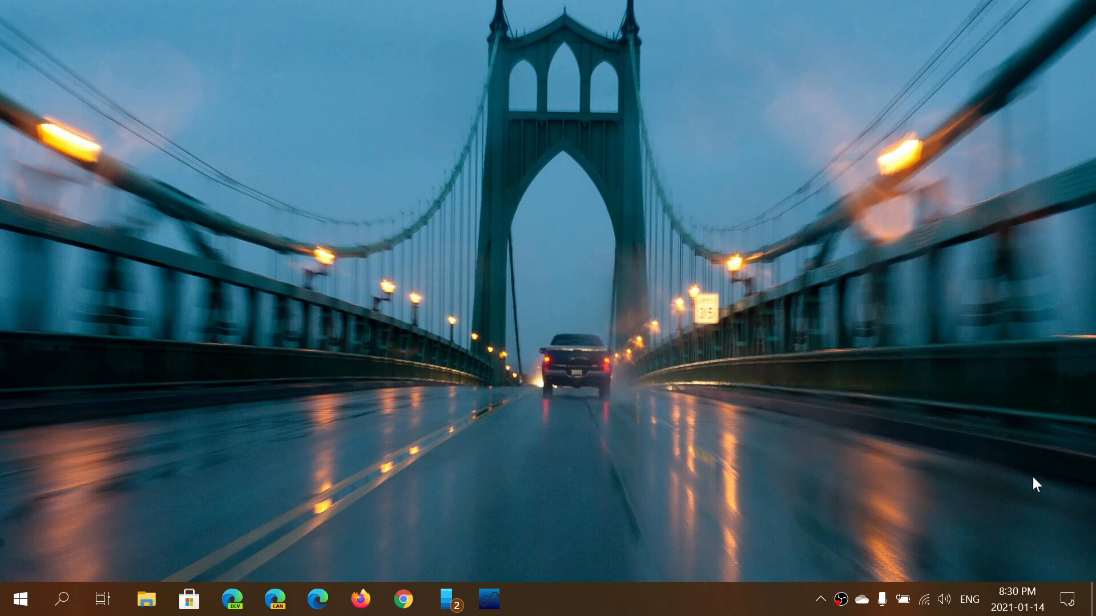
# Step: Reach the Update & Security page in Settings, where Windows Update reports the device is up to date
pyautogui.click(1068, 599)
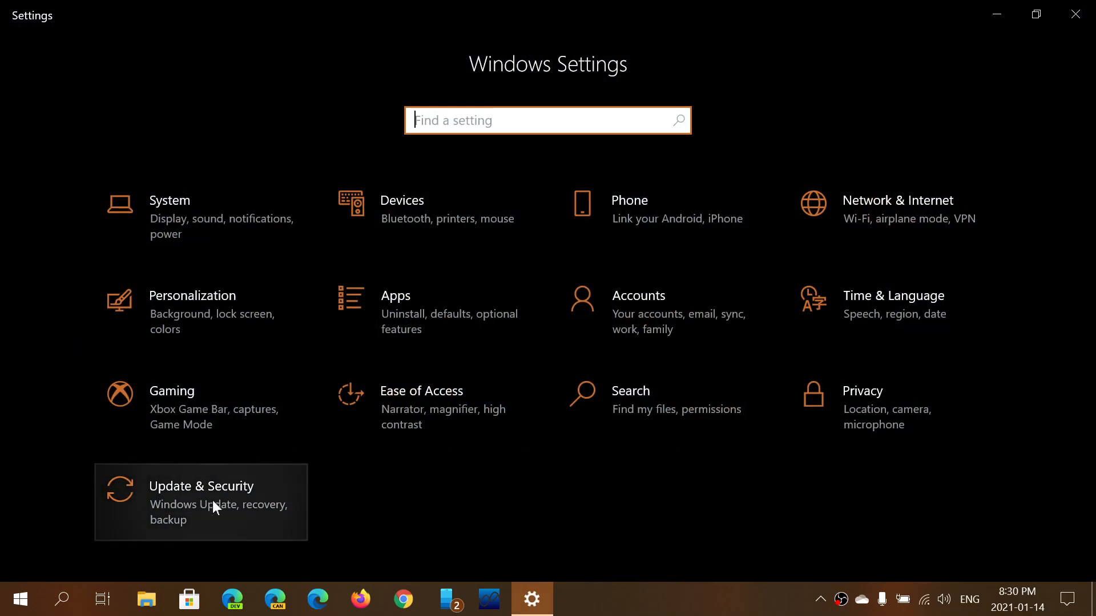
pyautogui.click(201, 502)
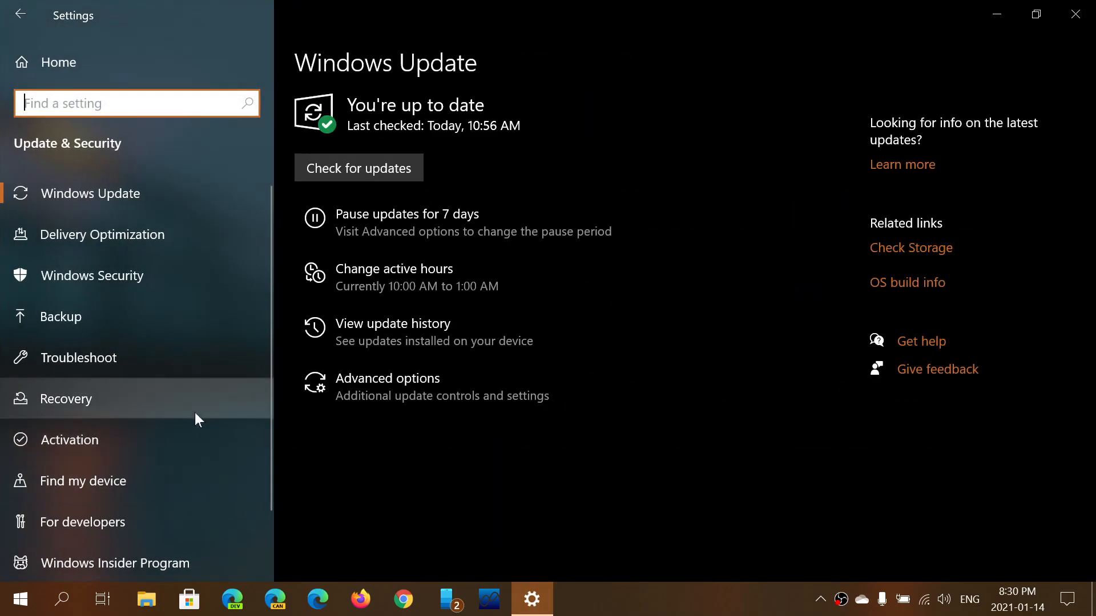
# Step: Show the Recovery page with Reset this PC, then close Settings back to the desktop
pyautogui.click(66, 399)
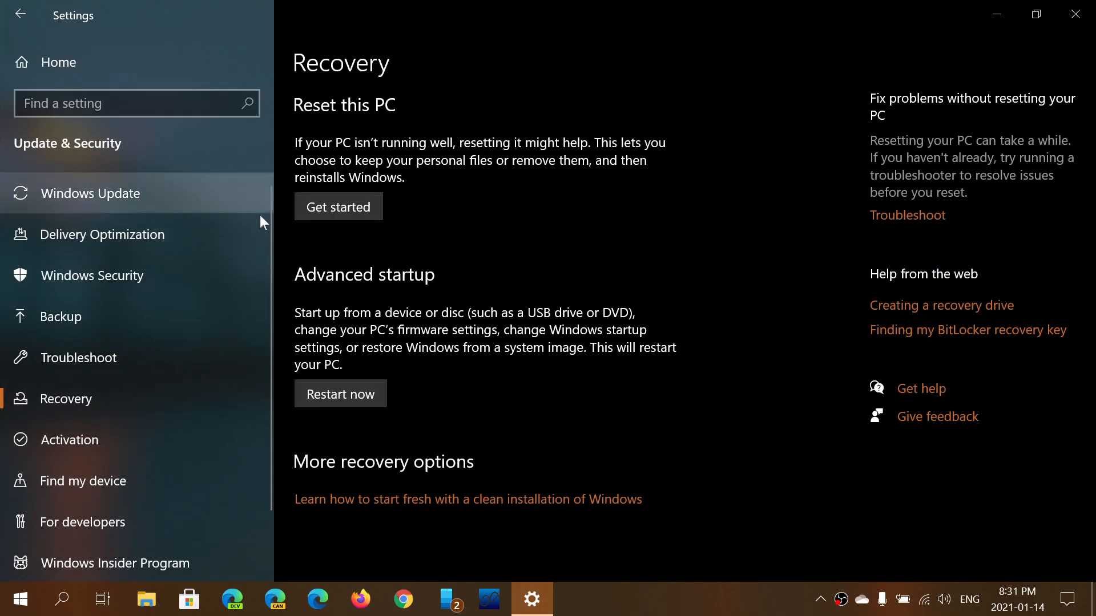
pyautogui.moveTo(746, 323)
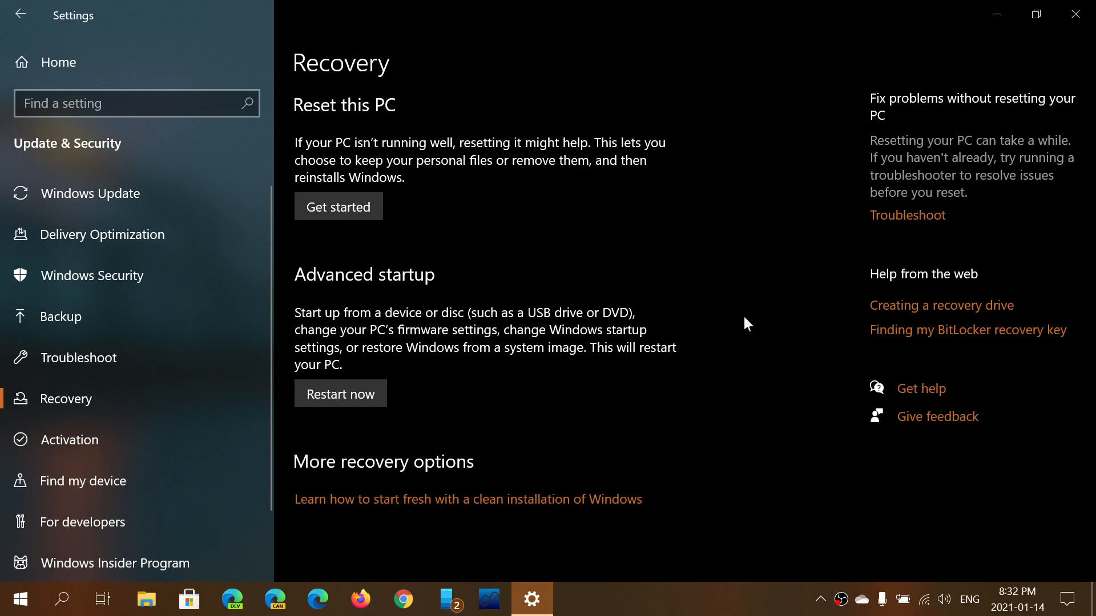
pyautogui.moveTo(161, 234)
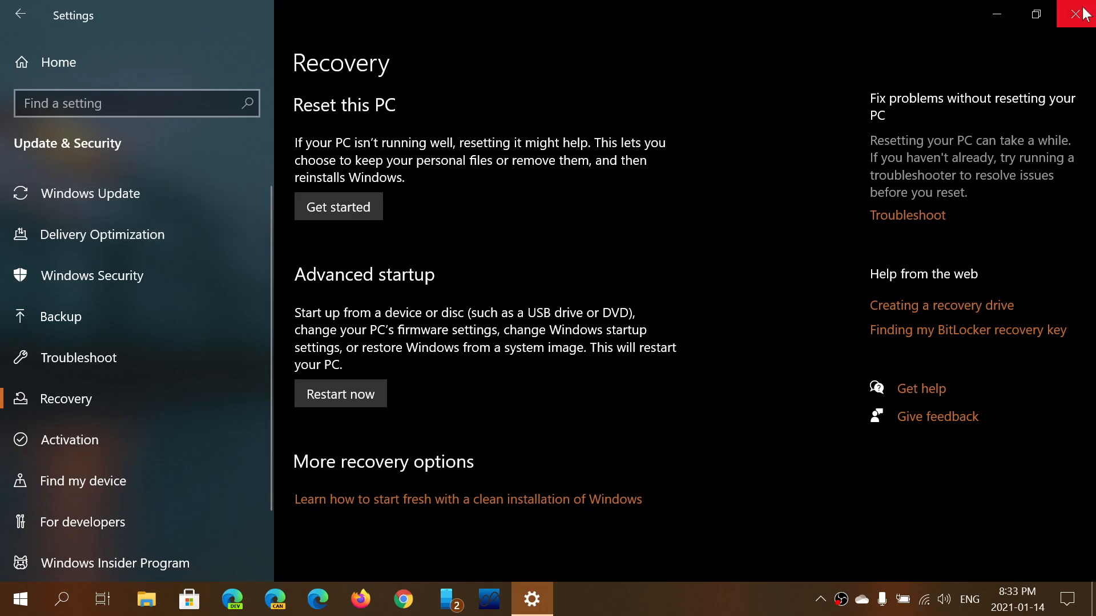
pyautogui.click(1082, 14)
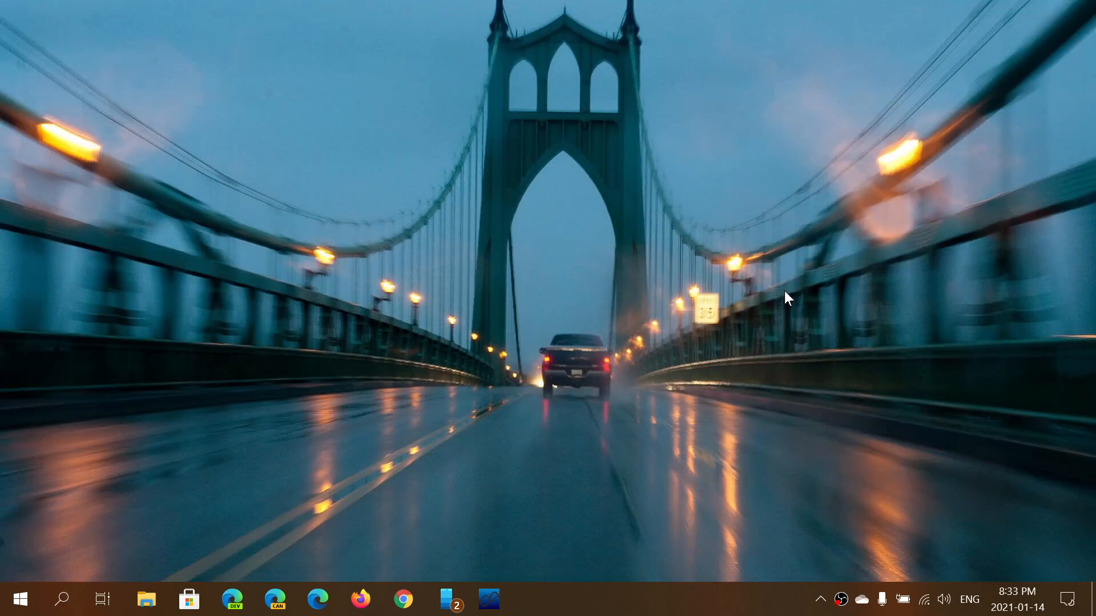